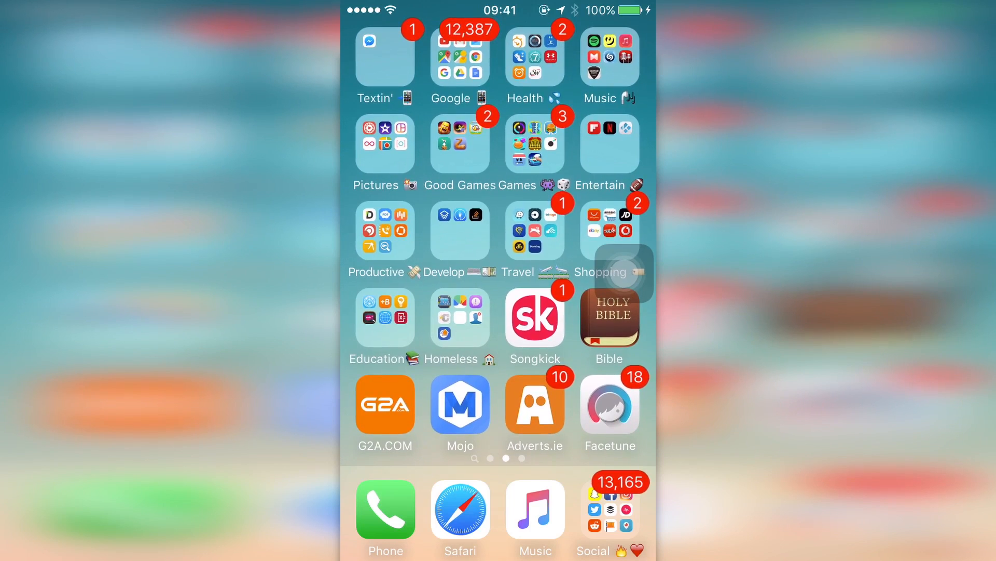
Swipe to the last home screen page and point out the Jailbreak folder.
scroll("left", 3)
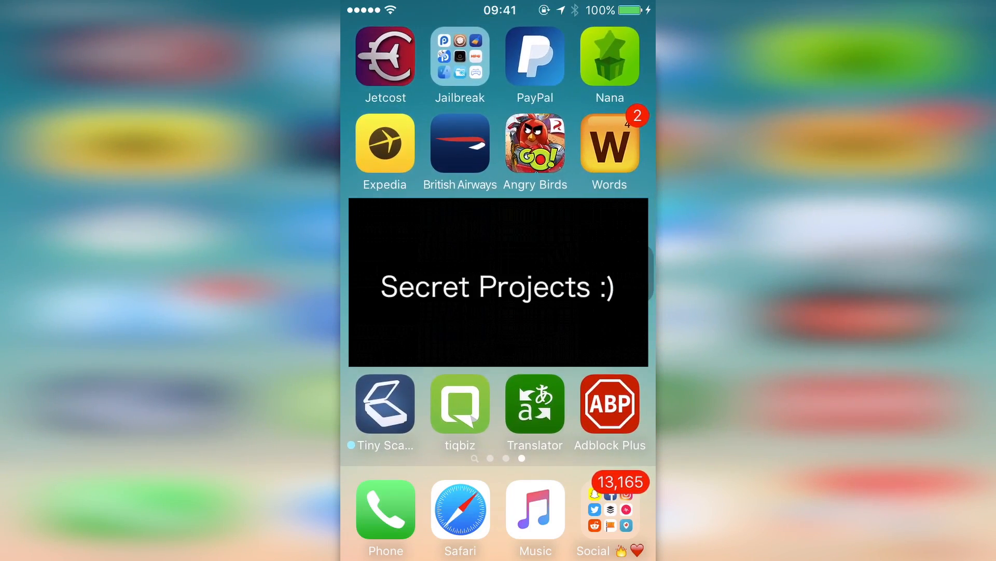
left_click(460, 56)
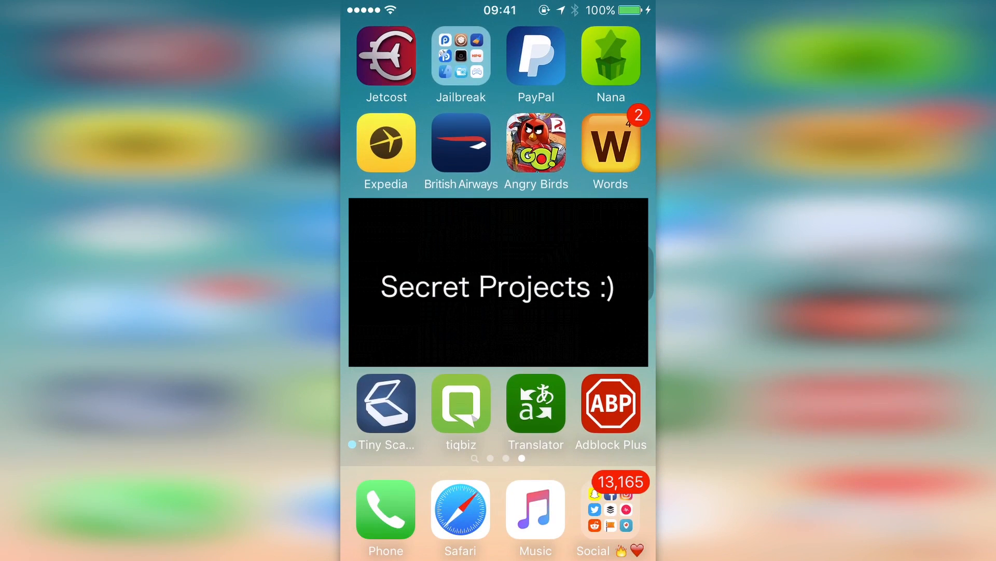
left_click(461, 56)
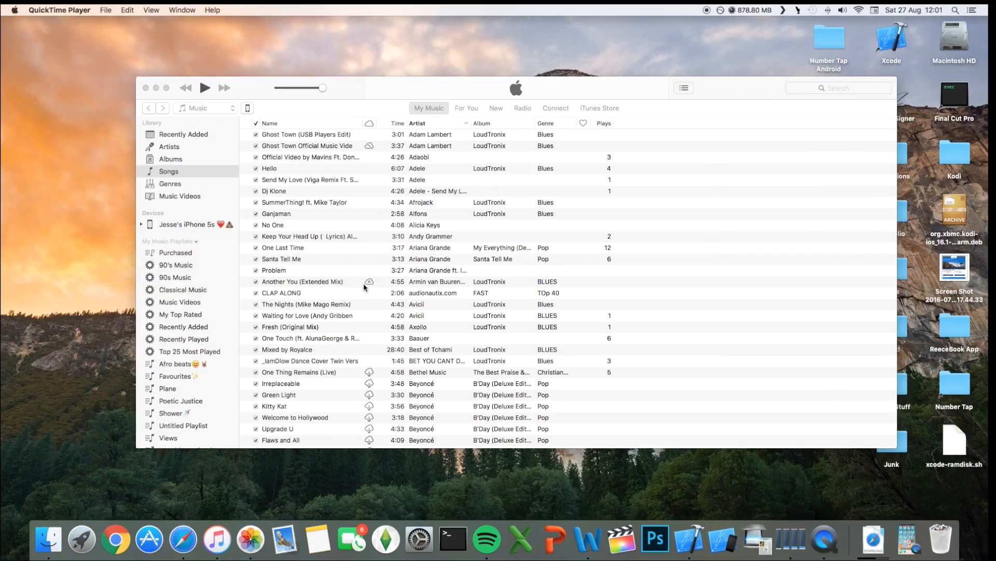
mouse_move(160, 181)
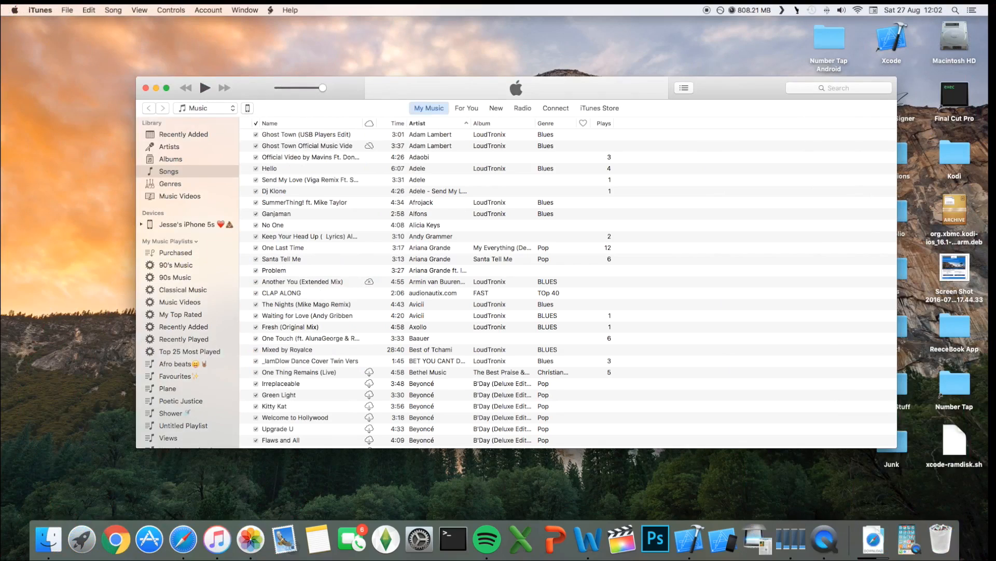
Show the connected iPhone 5s summary and back it up to this computer.
left_click(141, 225)
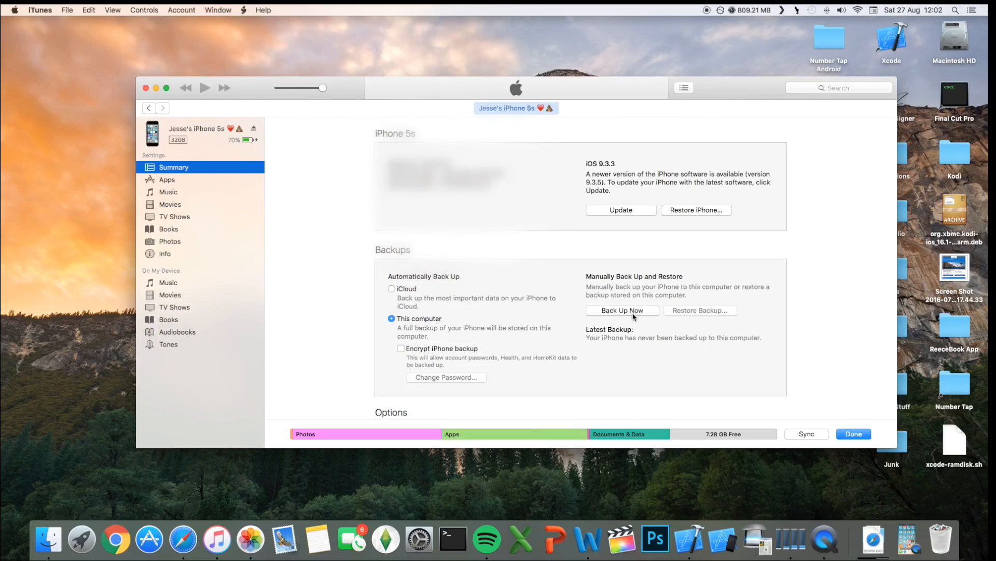
left_click(621, 210)
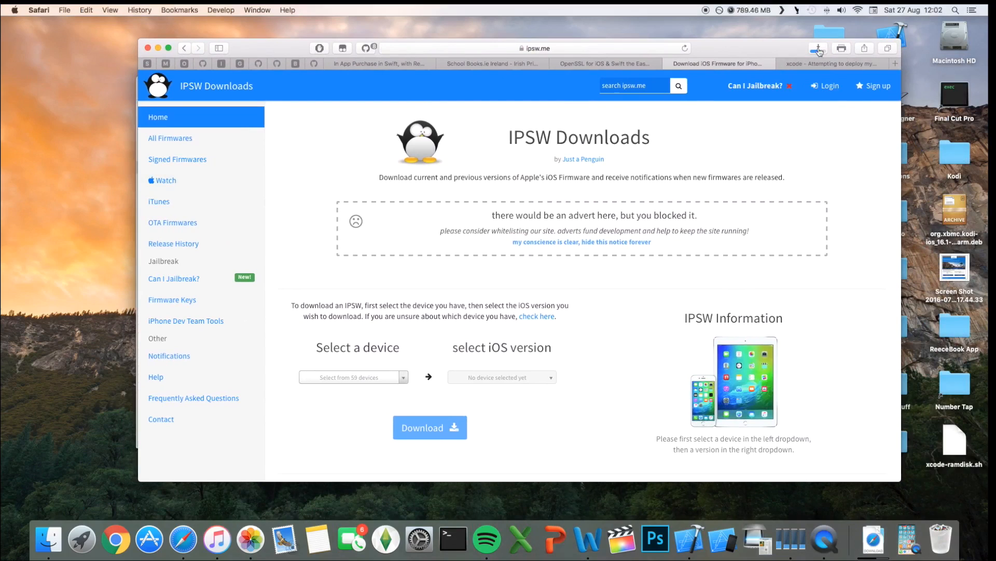
Search the device list for 'iphone' and pick the iPhone 5s (GSM).
left_click(818, 47)
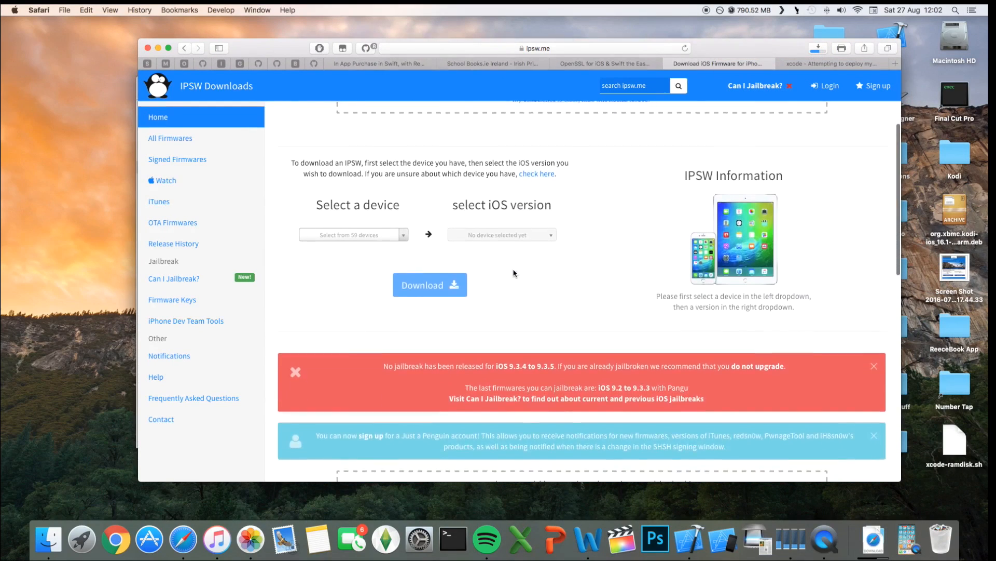
left_click(350, 234)
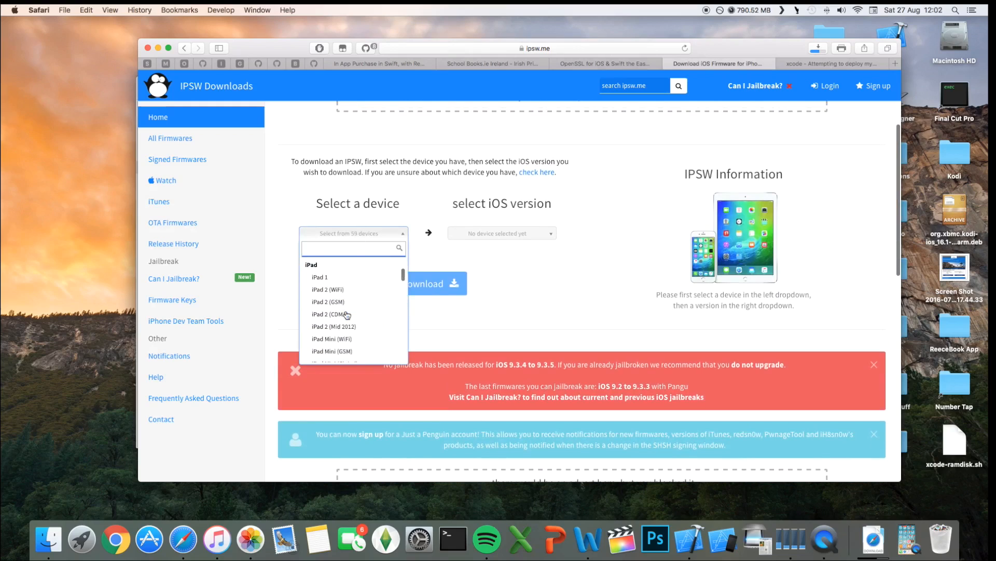
type("iphone 5s")
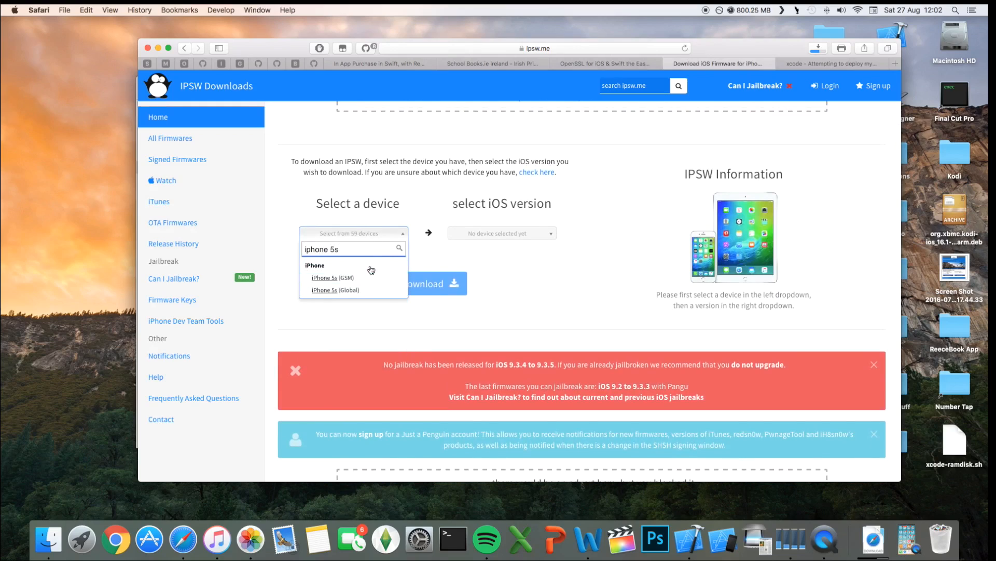
mouse_move(332, 289)
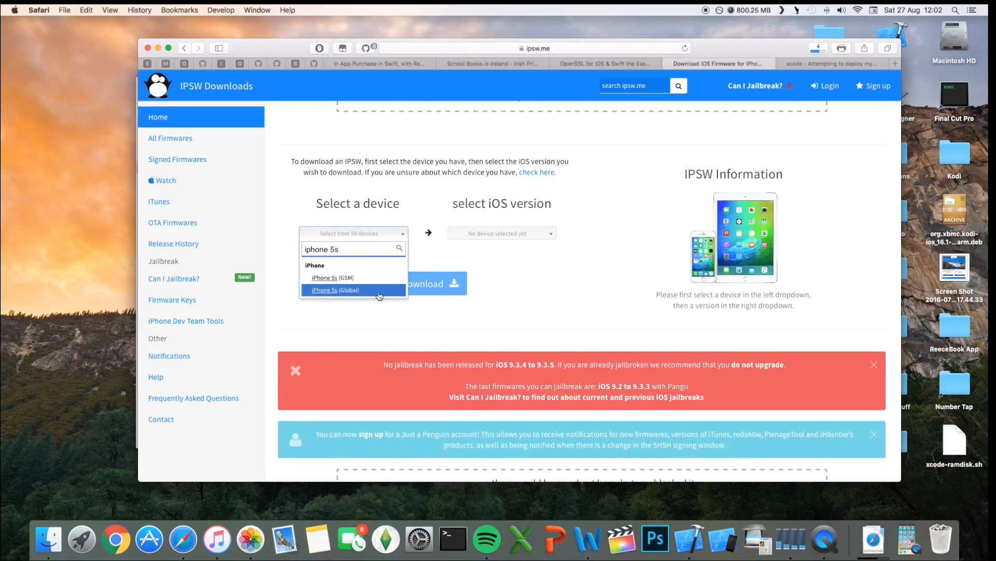
left_click(332, 277)
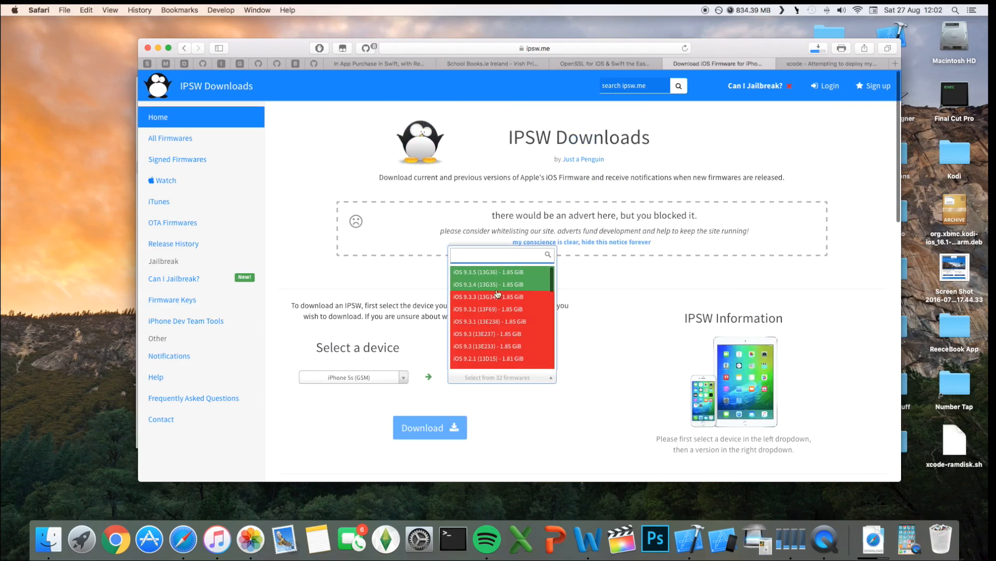
mouse_move(475, 275)
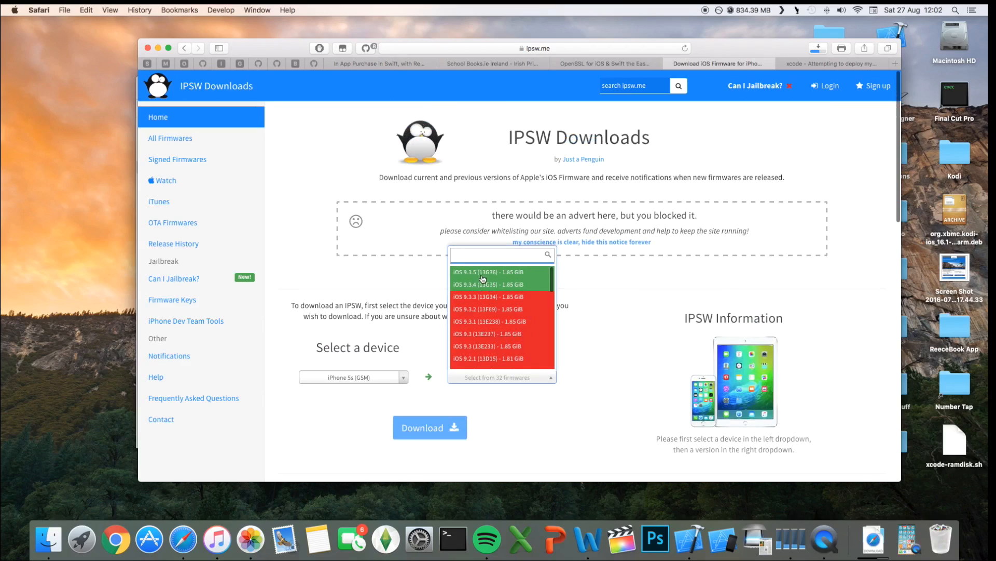
mouse_move(538, 284)
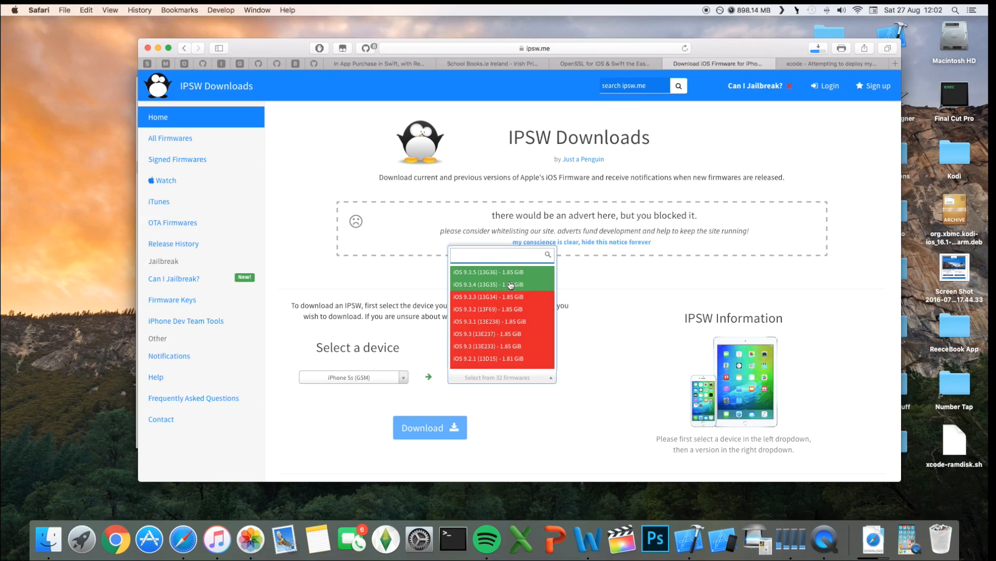
Download the signed iOS 9.3.5 (13G36) firmware and check its progress.
left_click(489, 272)
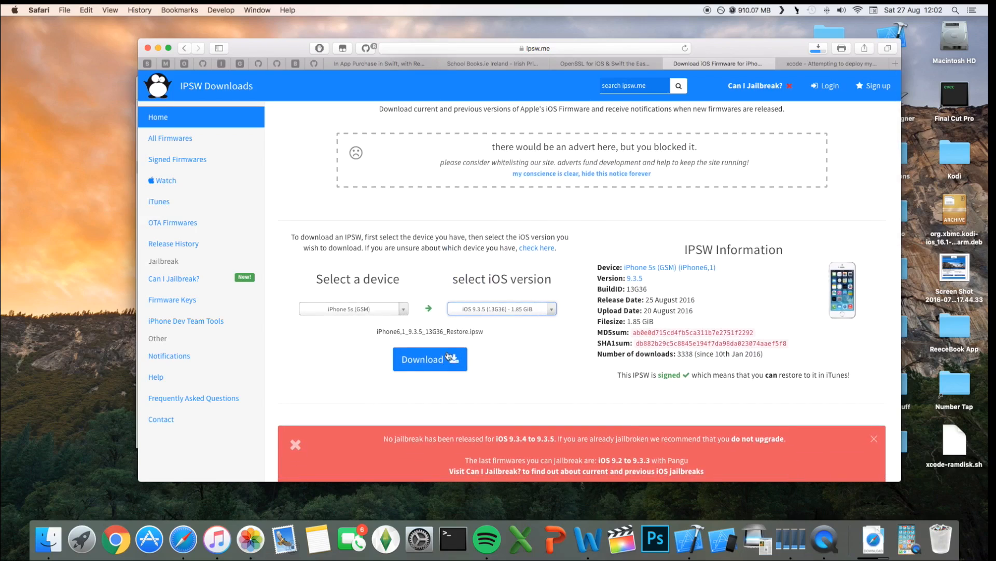
left_click(430, 360)
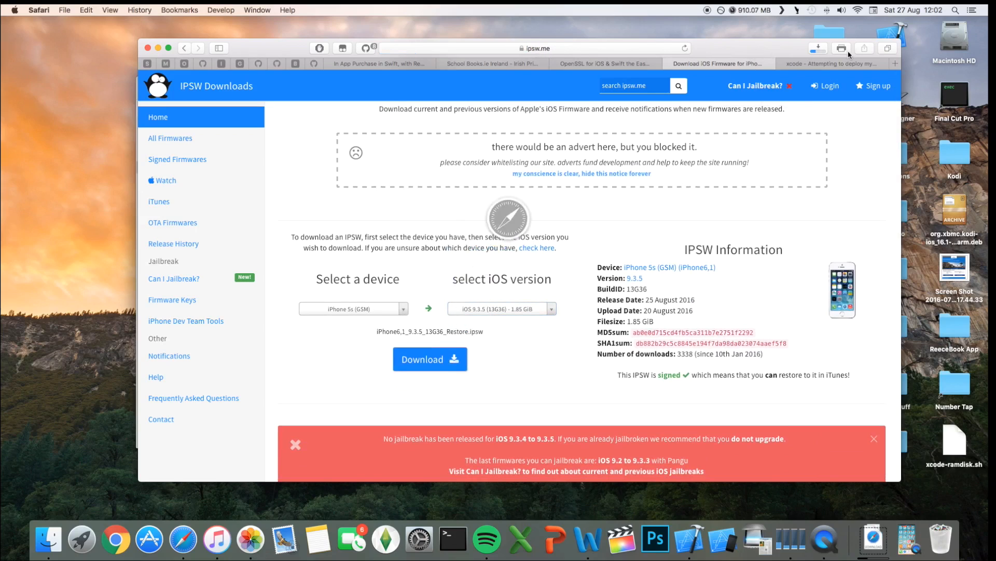
left_click(841, 47)
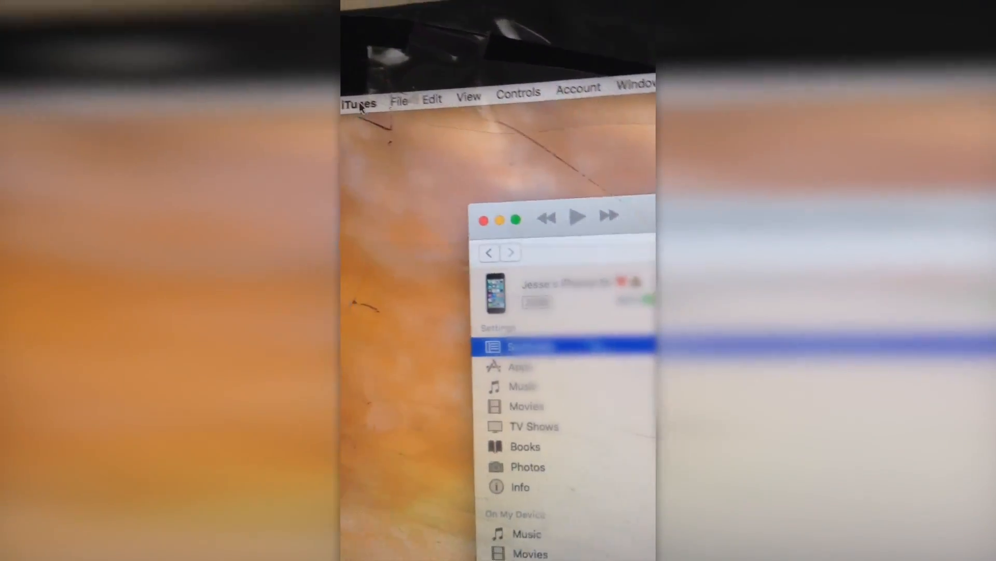
Choose an item from the iTunes application menu, such as checking for updates.
left_click(359, 102)
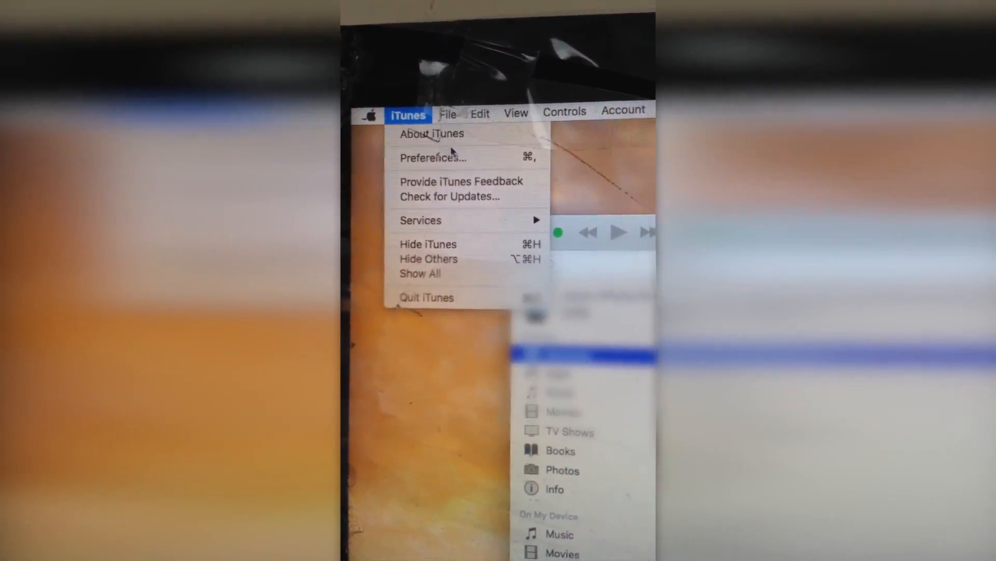
left_click(433, 157)
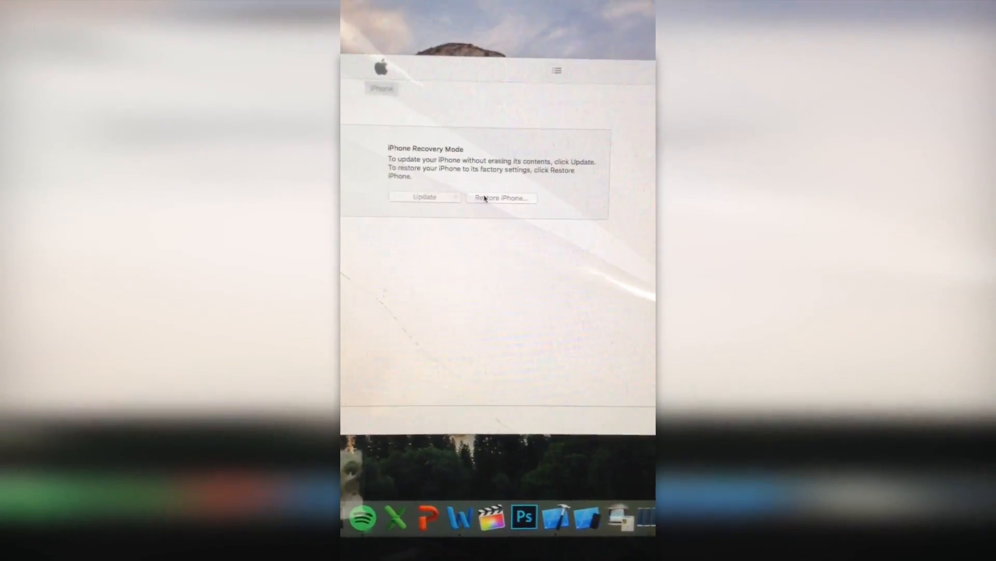
Begin restoring the iPhone to factory settings from the Recovery Mode panel.
left_click(501, 198)
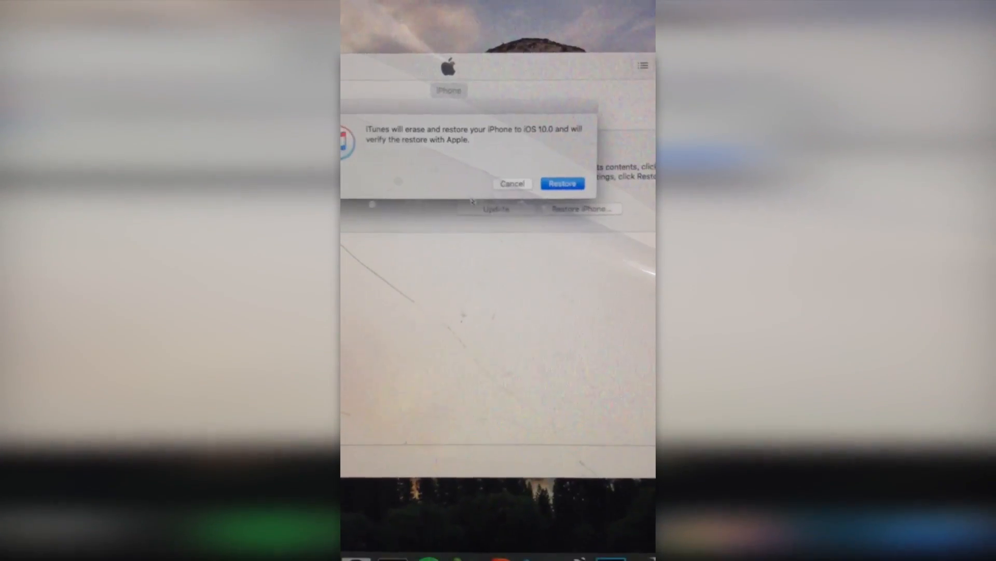
left_click(562, 183)
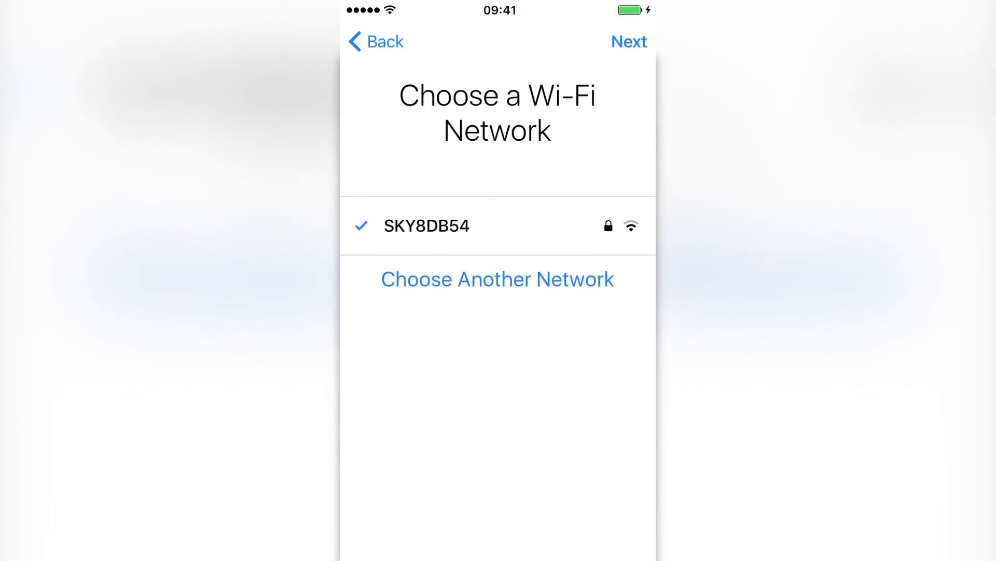
Continue setup on the SKY8DB54 Wi-Fi network.
left_click(629, 41)
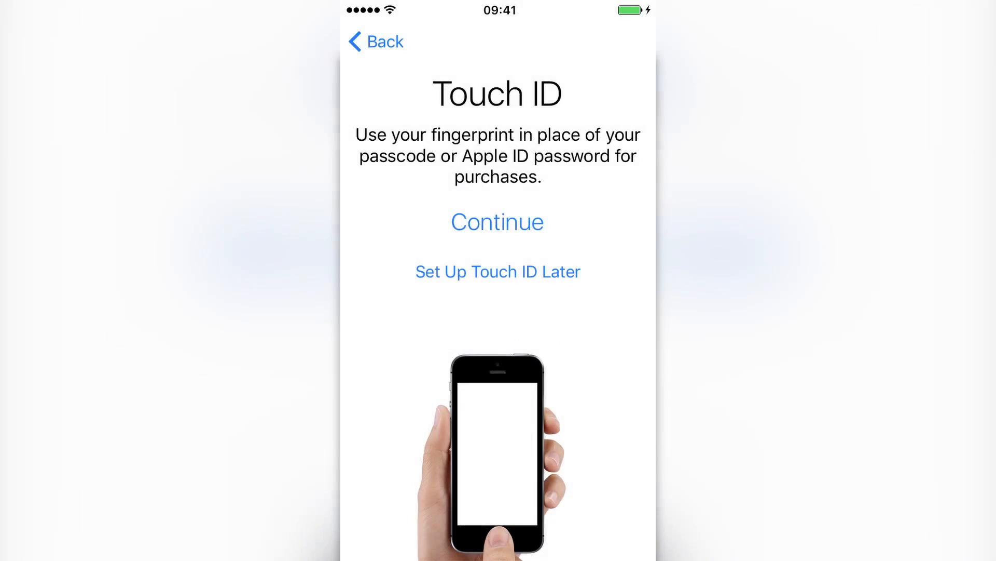
Set up Touch ID later and choose Don't Add Passcode from the passcode options.
left_click(498, 221)
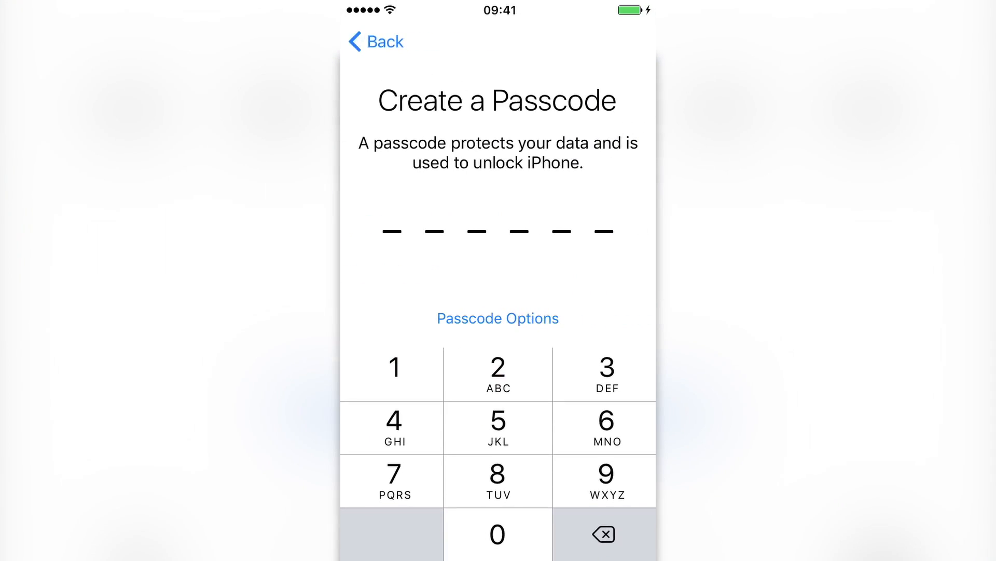
left_click(498, 317)
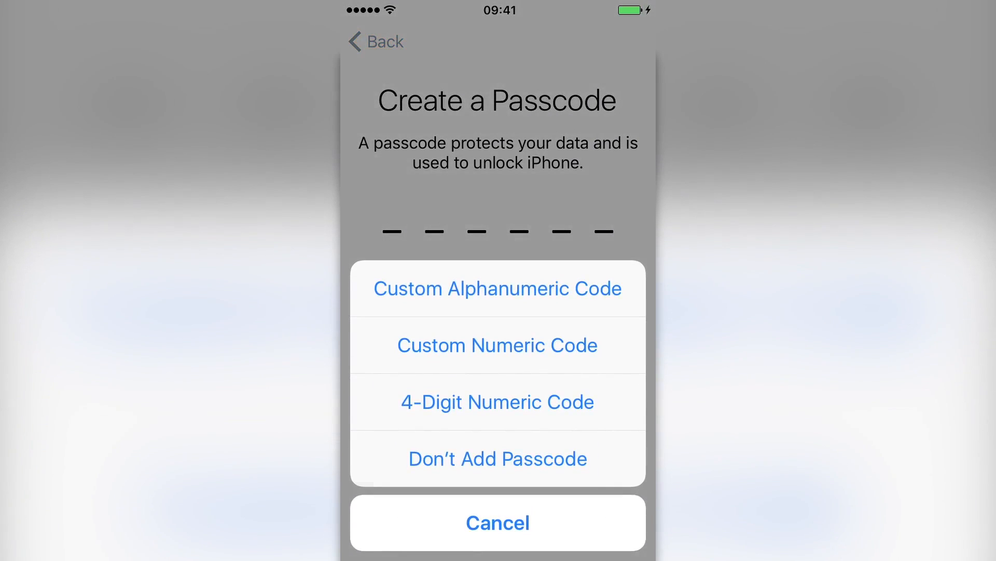
left_click(498, 457)
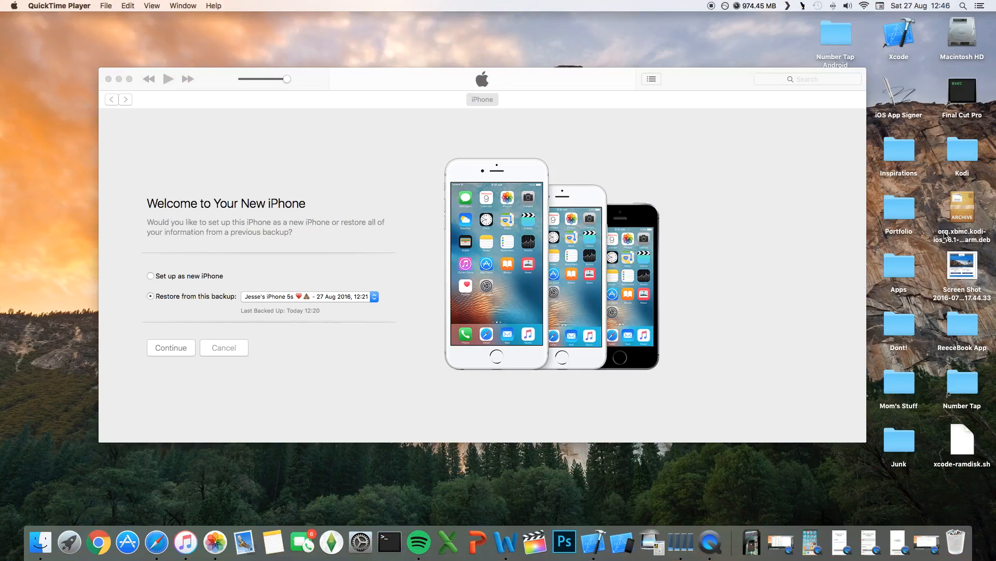
mouse_move(581, 402)
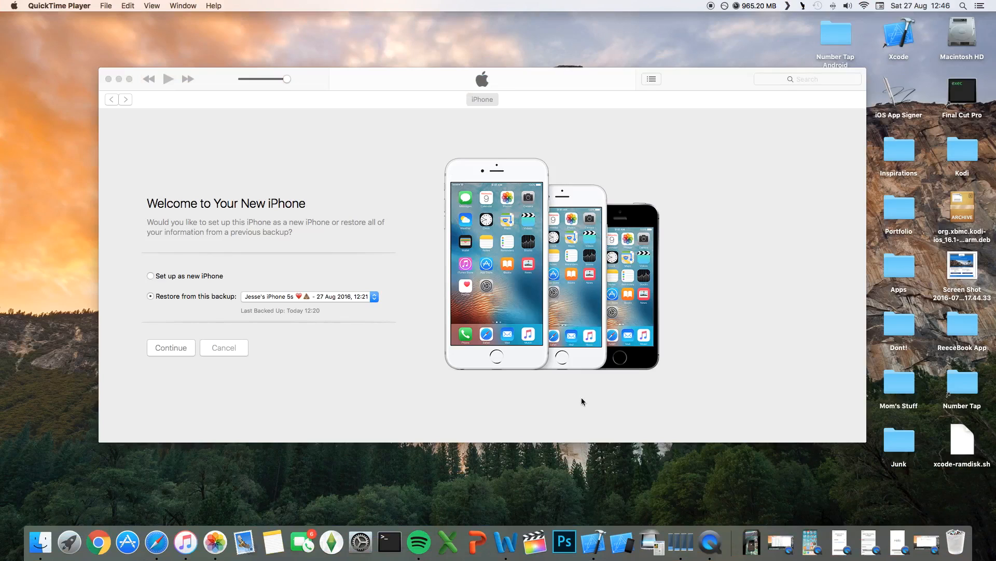
Restore the new iPhone from the 27 Aug 2016 backup in iTunes.
left_click(373, 297)
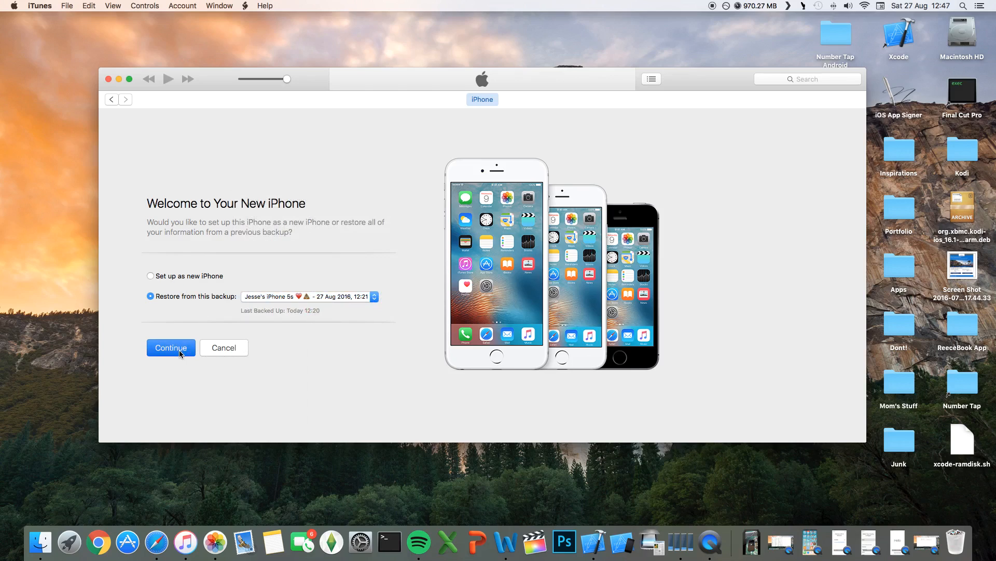
left_click(171, 347)
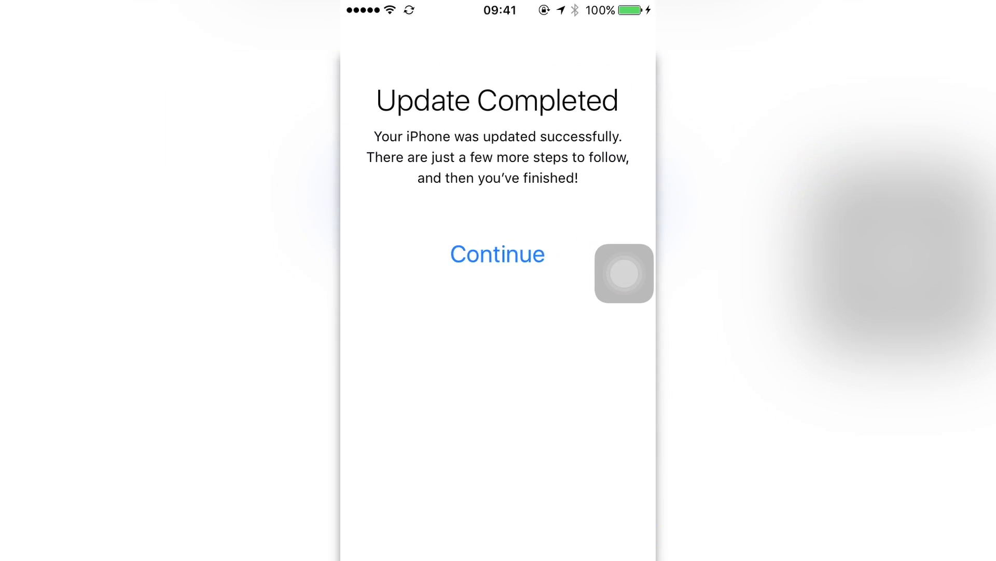
Continue past the update message, skip Touch ID, agree to the terms and pass diagnostics.
left_click(497, 254)
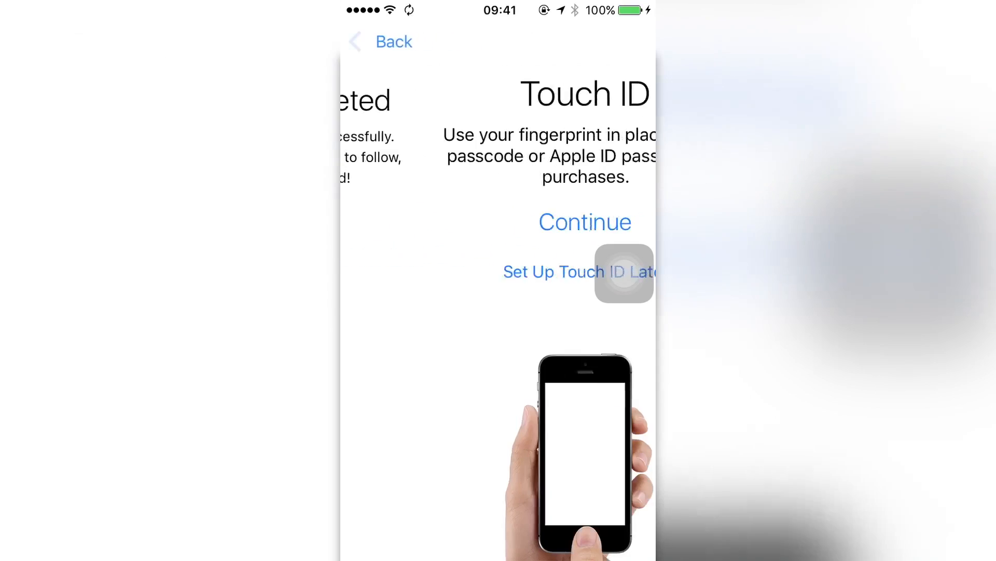
left_click(578, 272)
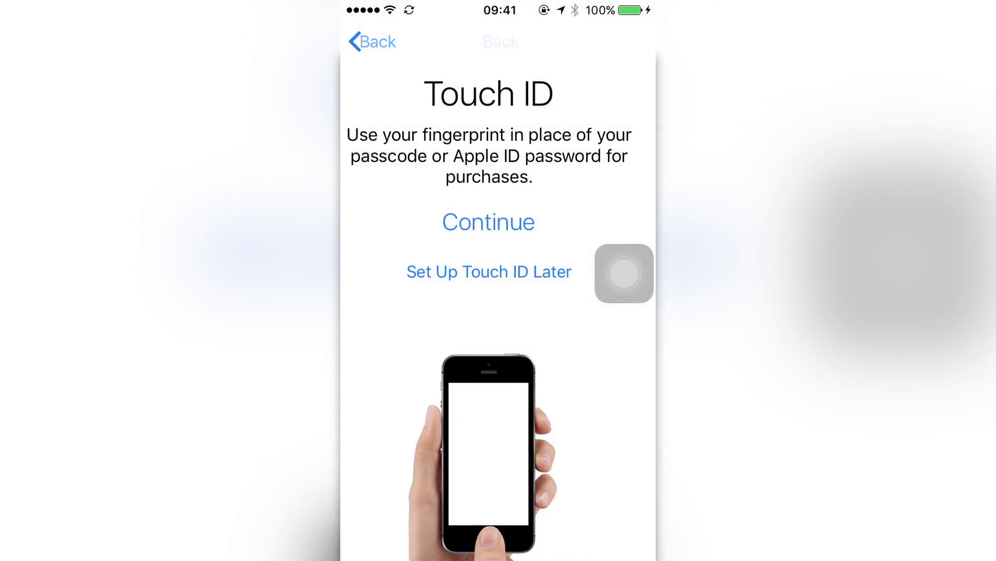
left_click(488, 221)
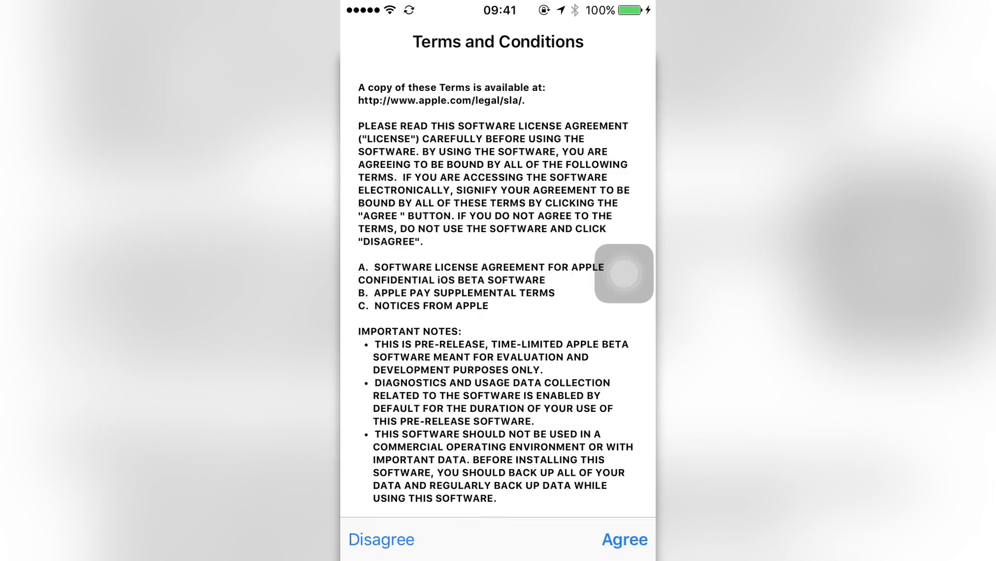
left_click(624, 538)
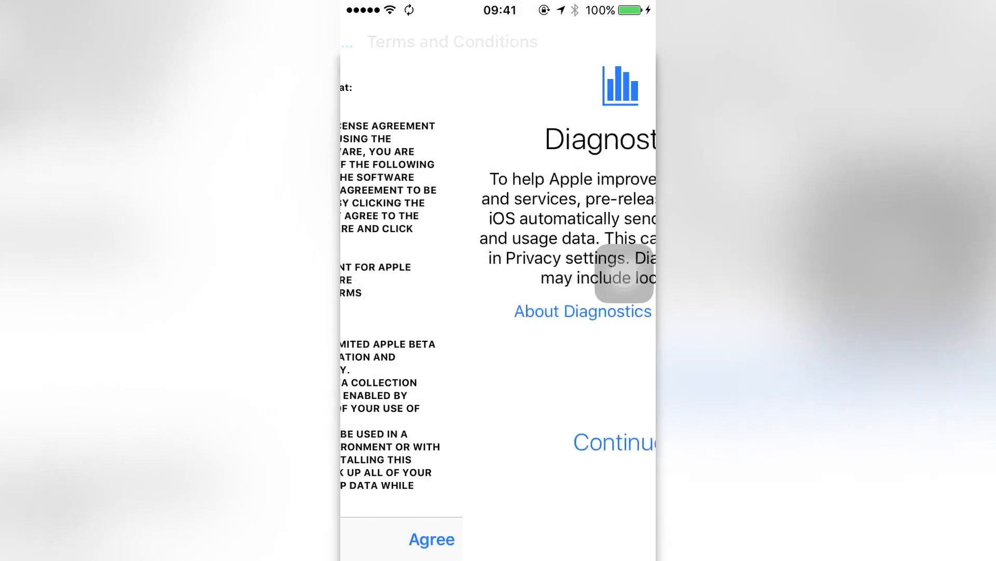
left_click(615, 442)
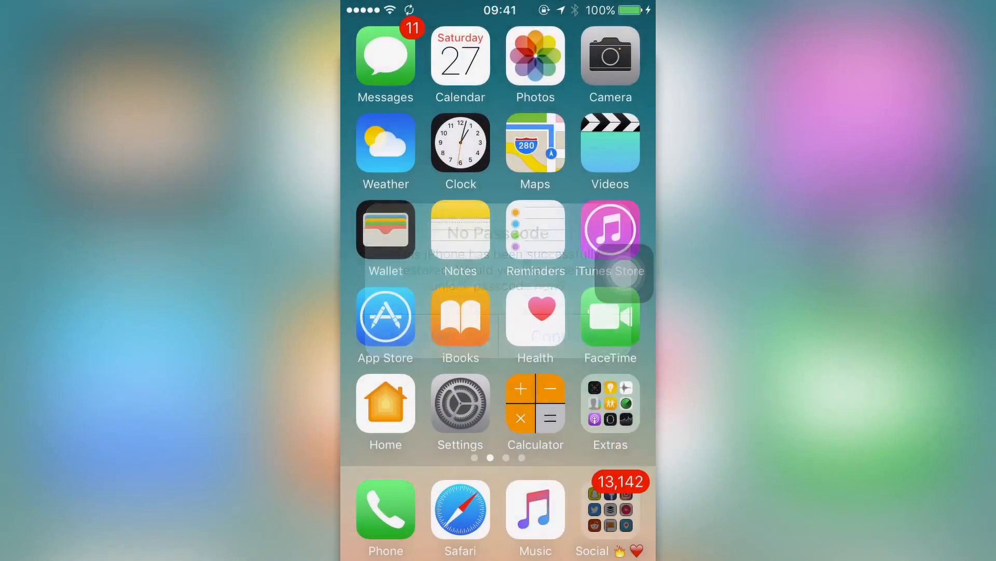
scroll("left", 3)
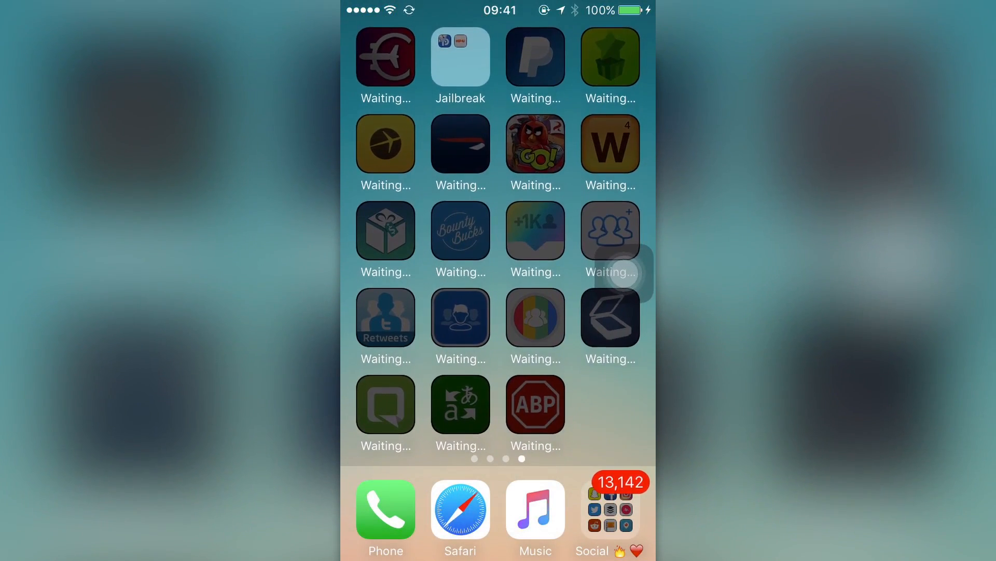
left_click(459, 56)
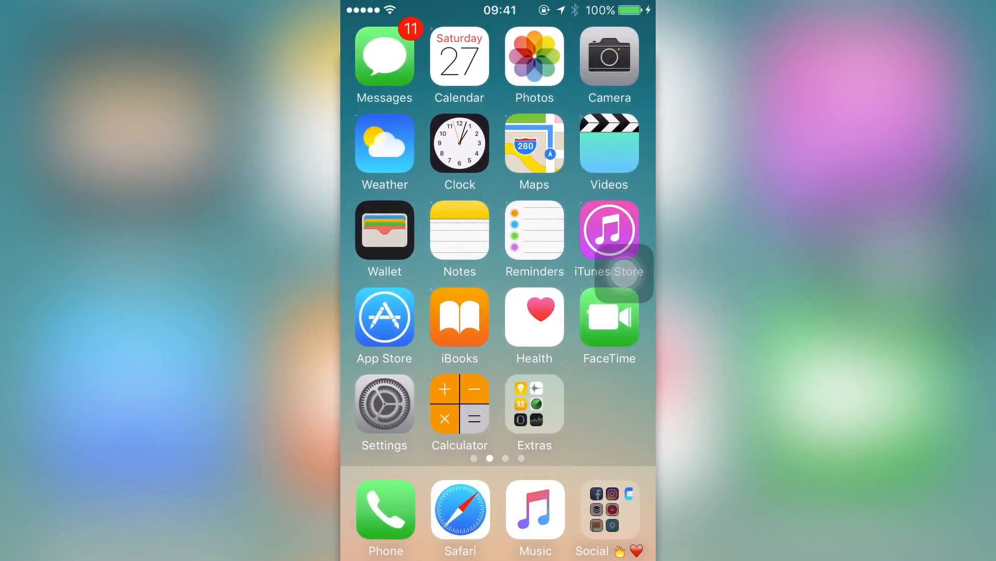
View Settings > General > About showing 185 videos and 2,011 photos.
left_click(384, 404)
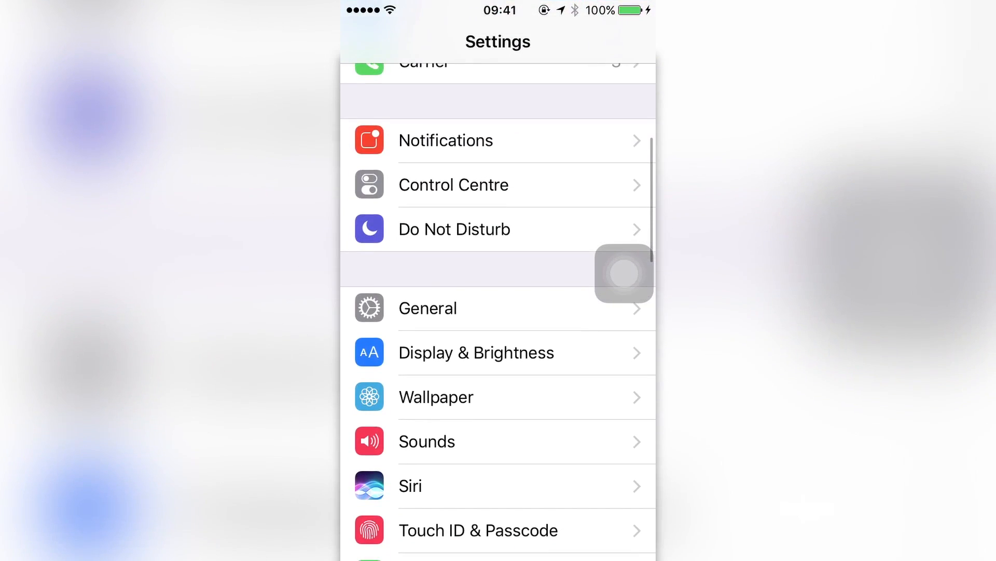
left_click(427, 308)
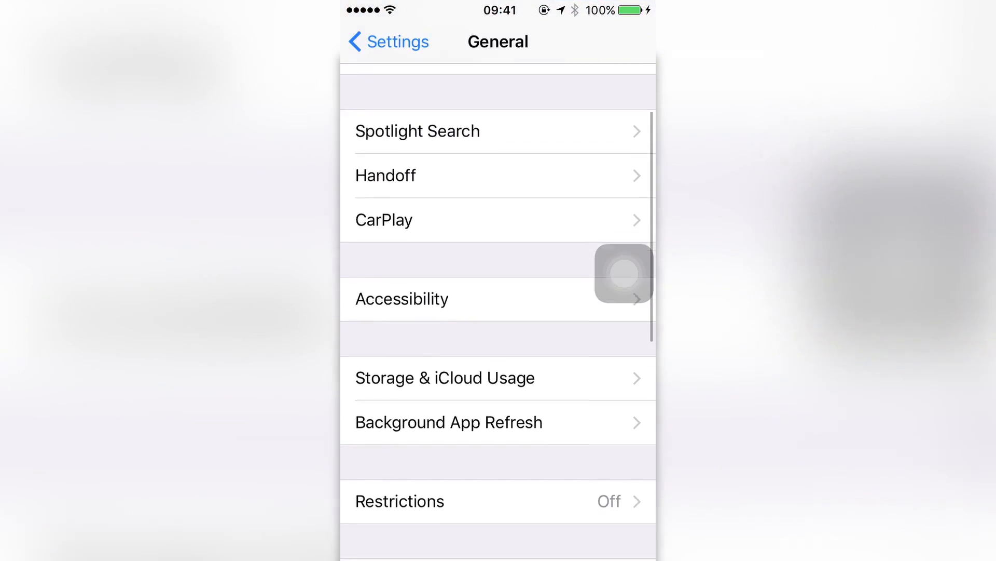
scroll("down", 3)
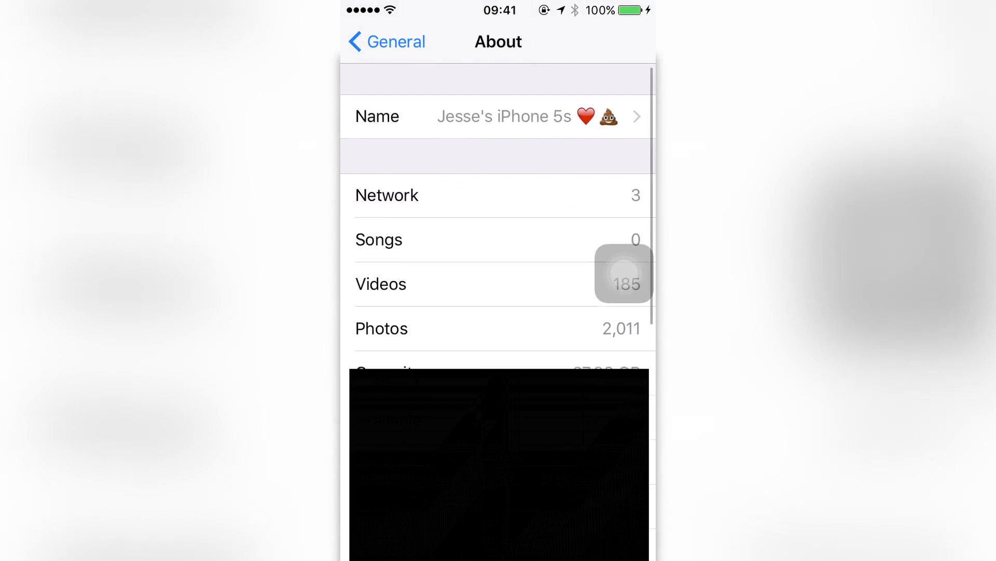
scroll("down", 3)
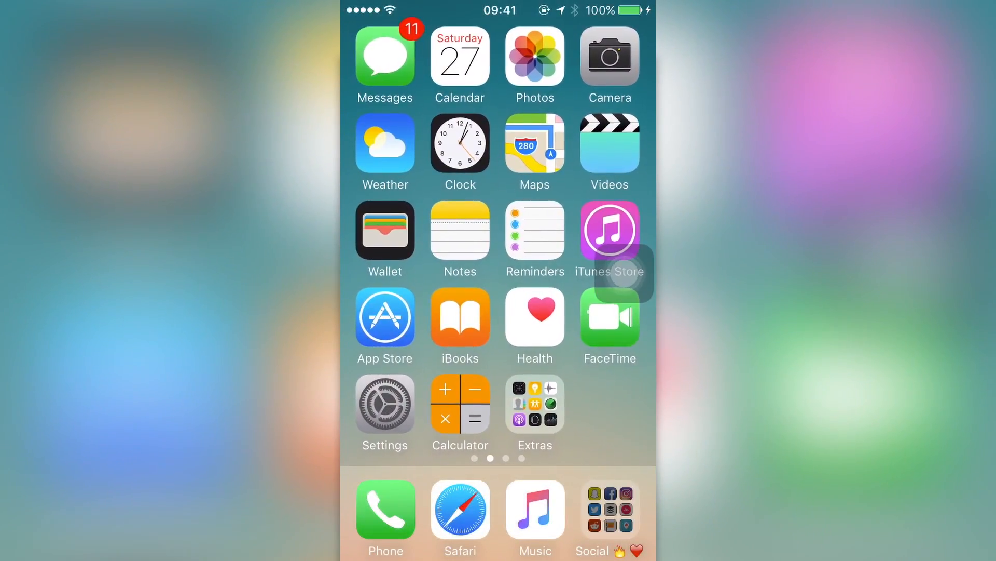
Reopen Settings and go back from General to the main settings list.
left_click(384, 405)
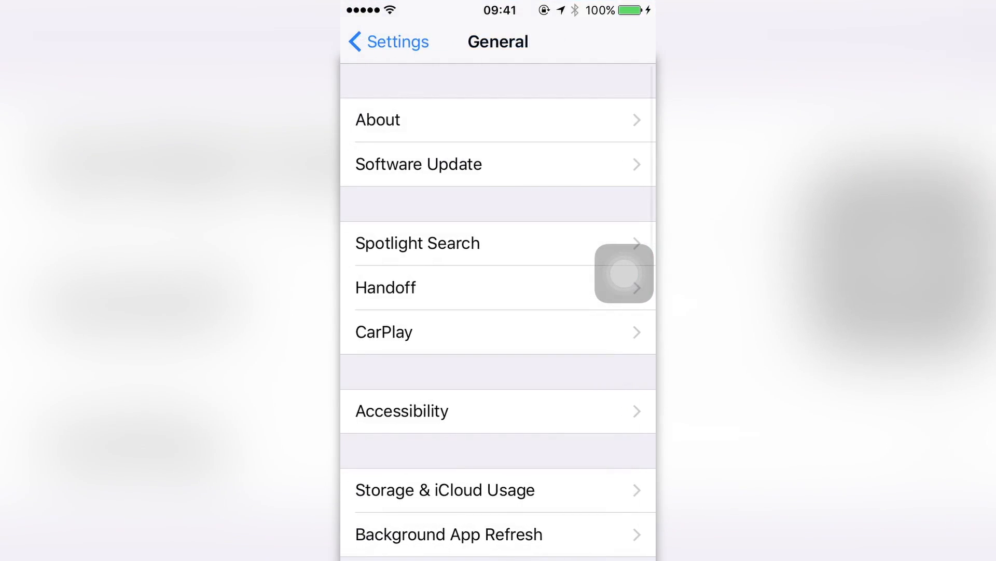
left_click(387, 42)
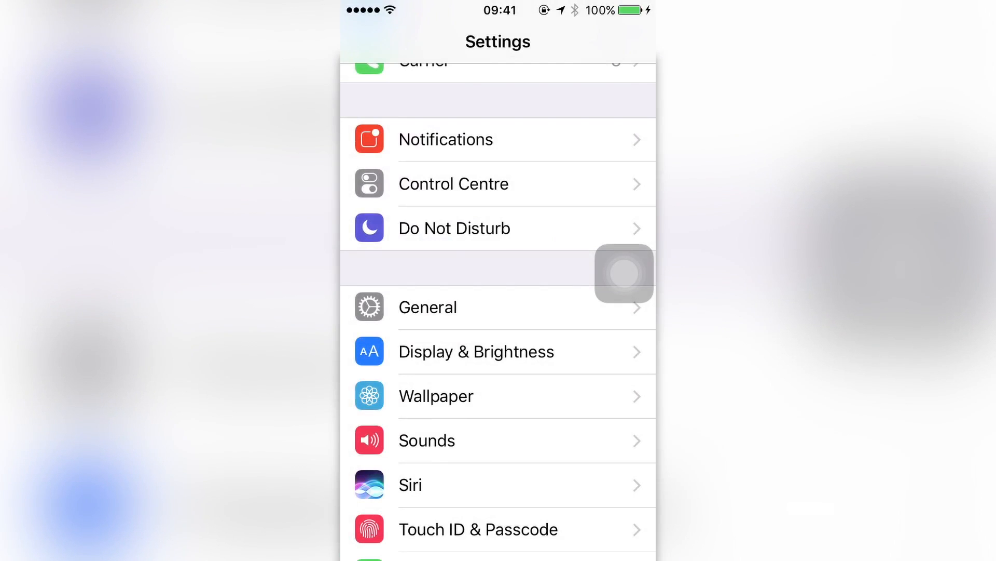
scroll("down", 3)
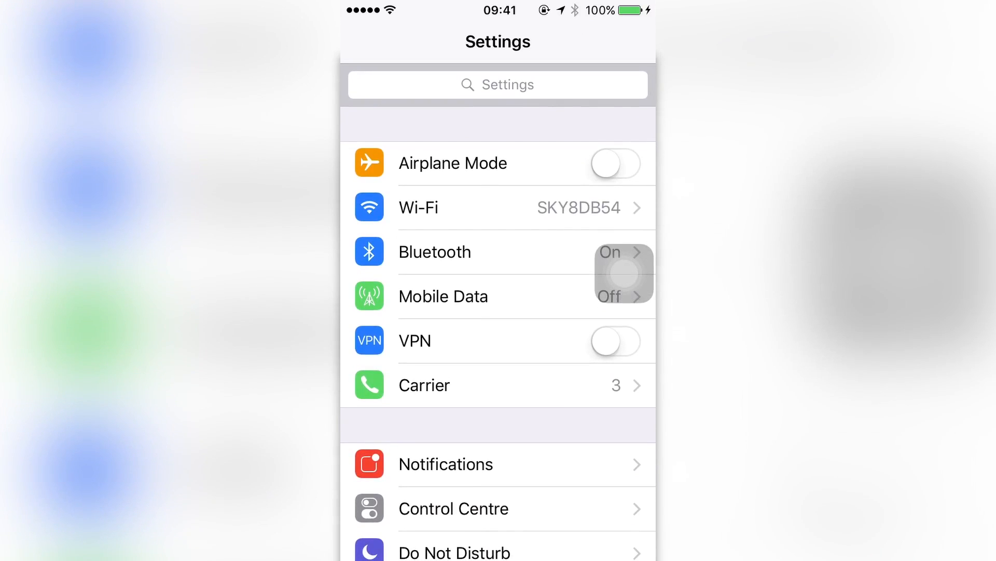
scroll("down", 3)
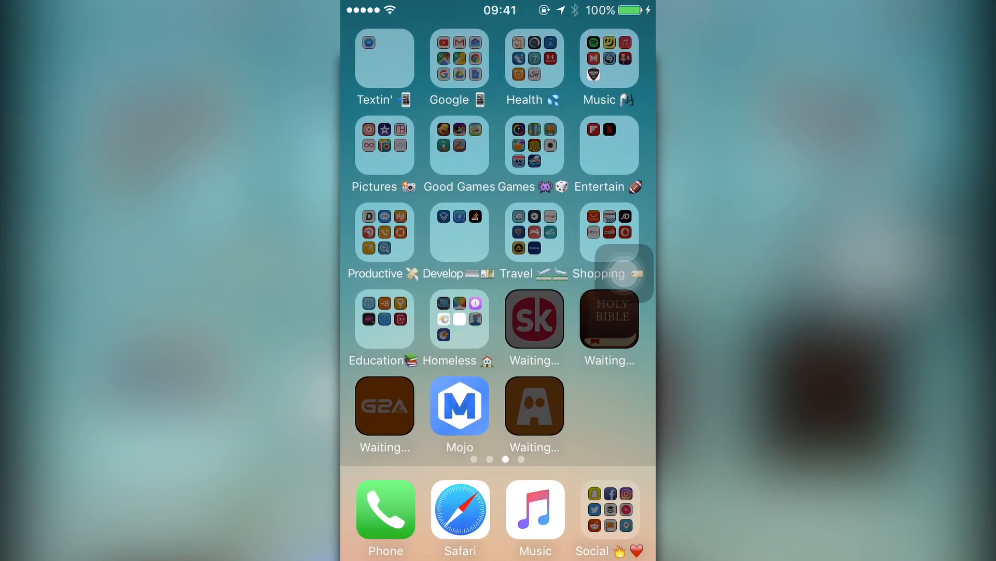
scroll("right", 3)
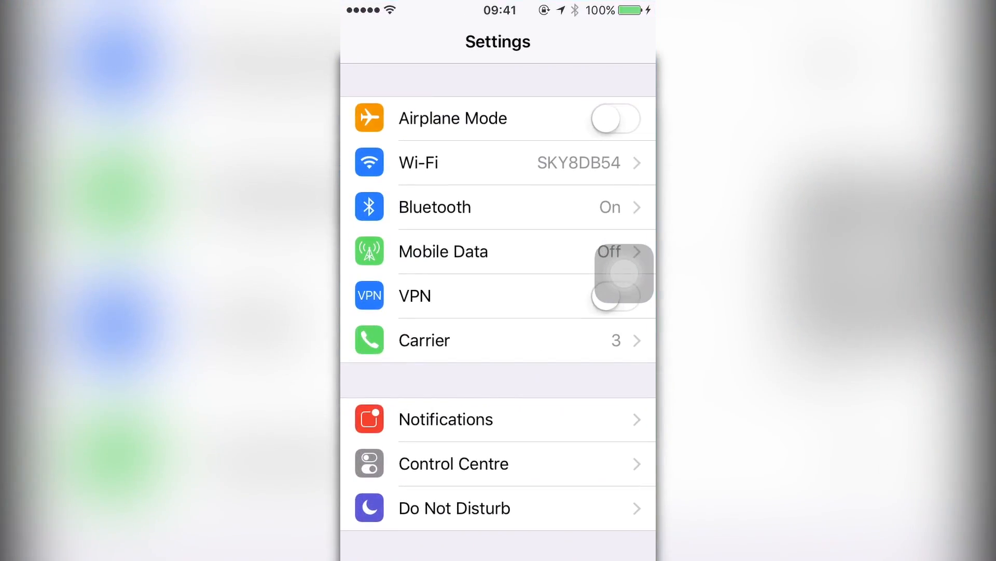
scroll("down", 3)
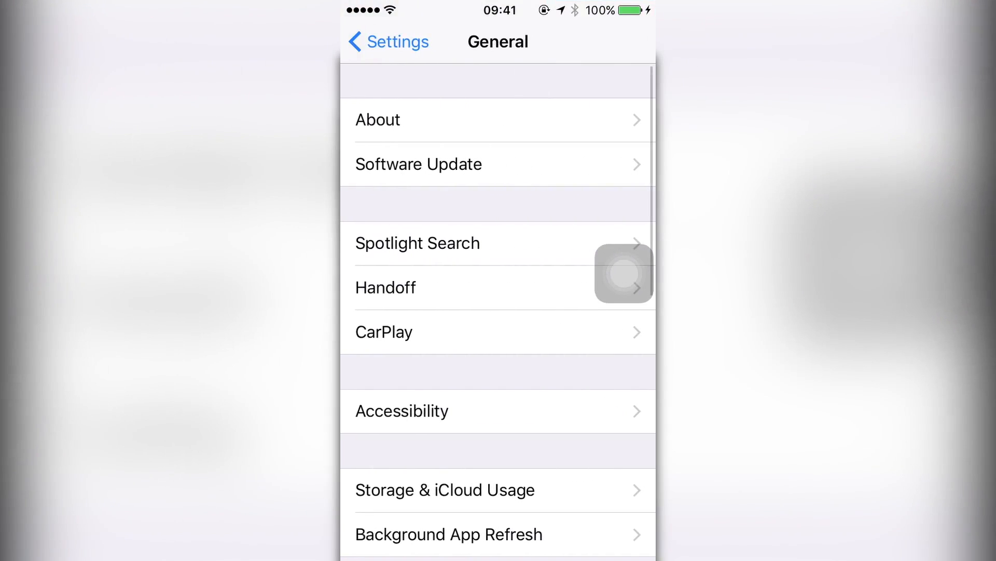
View Date & Time and Accessibility pages, then return to the Home Screen.
scroll("down", 3)
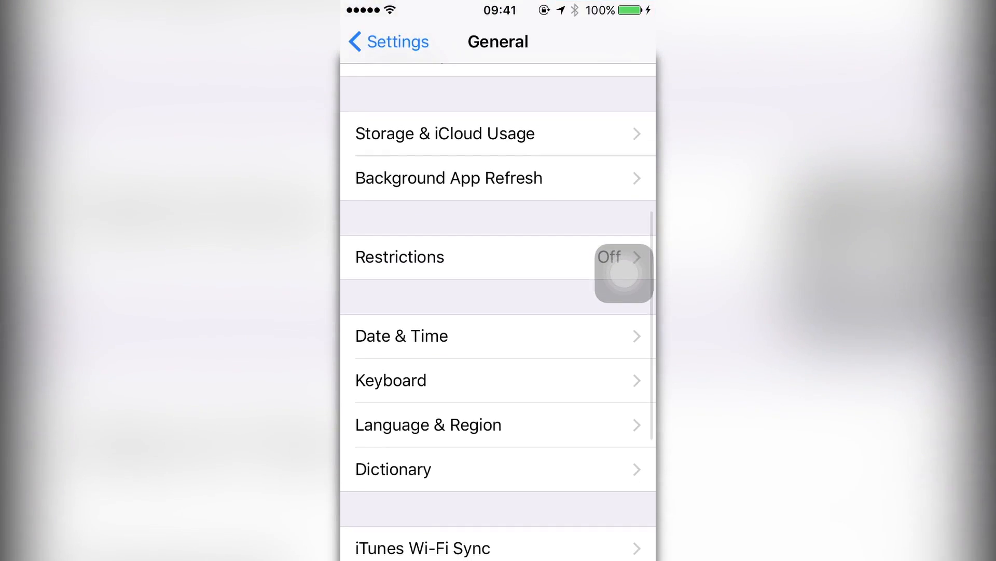
left_click(401, 336)
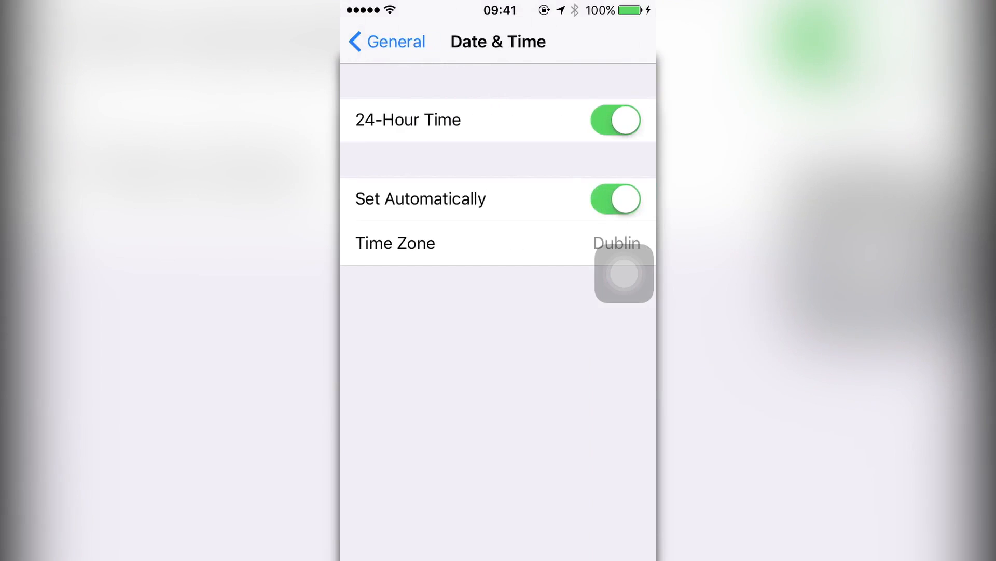
left_click(385, 42)
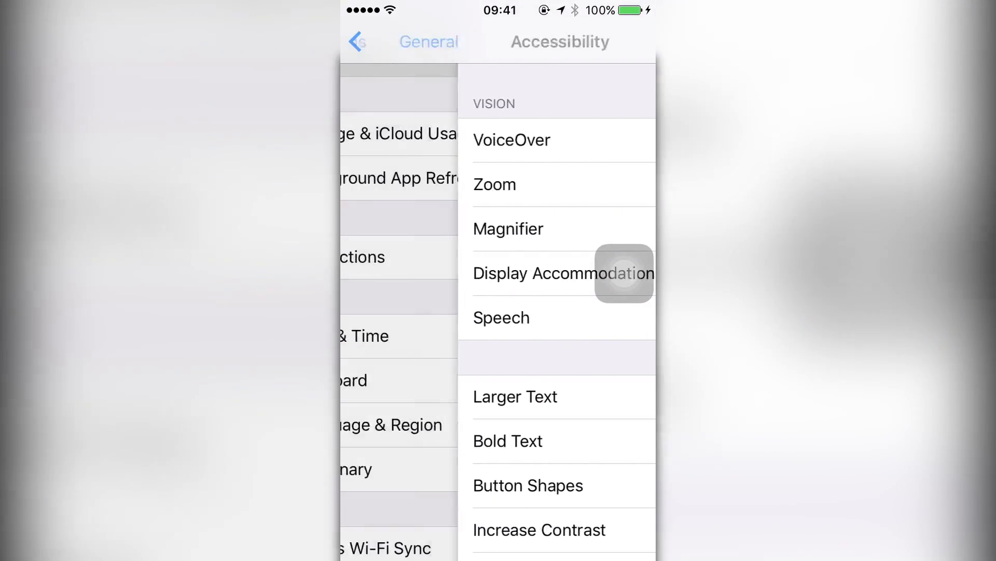
left_click(357, 42)
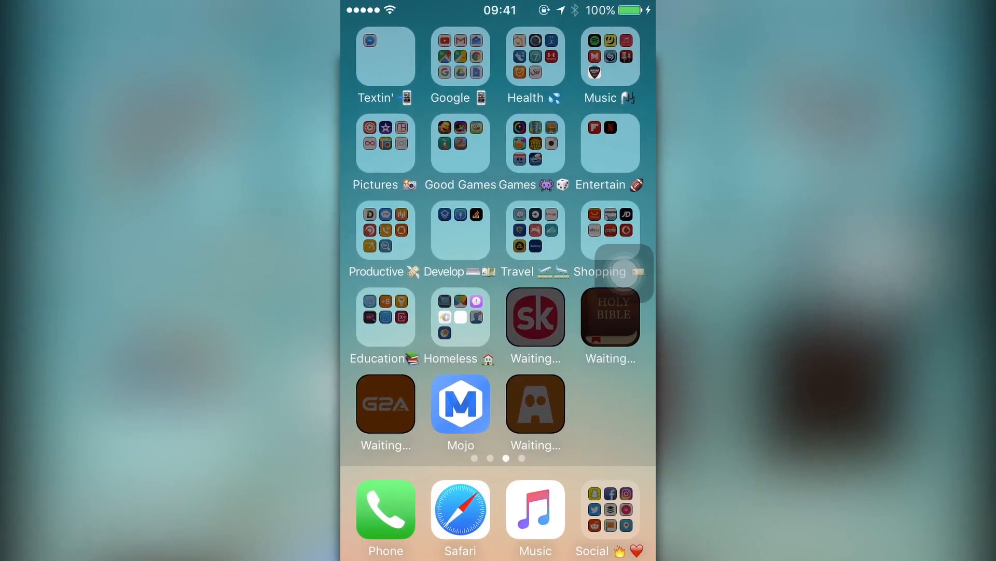
Swipe to the fourth home screen page showing the Jailbreak folder and Waiting apps.
scroll("left", 3)
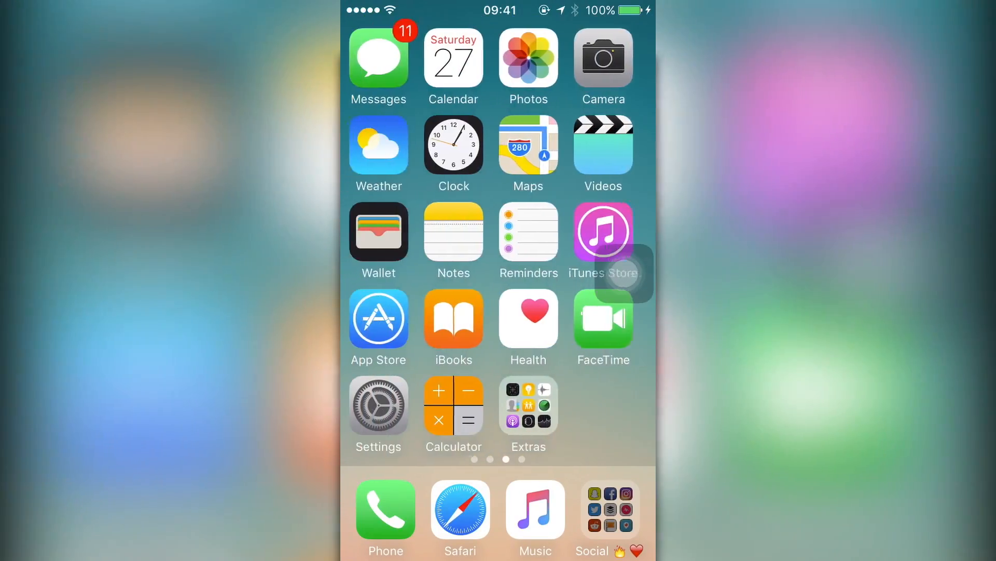
scroll("left", 3)
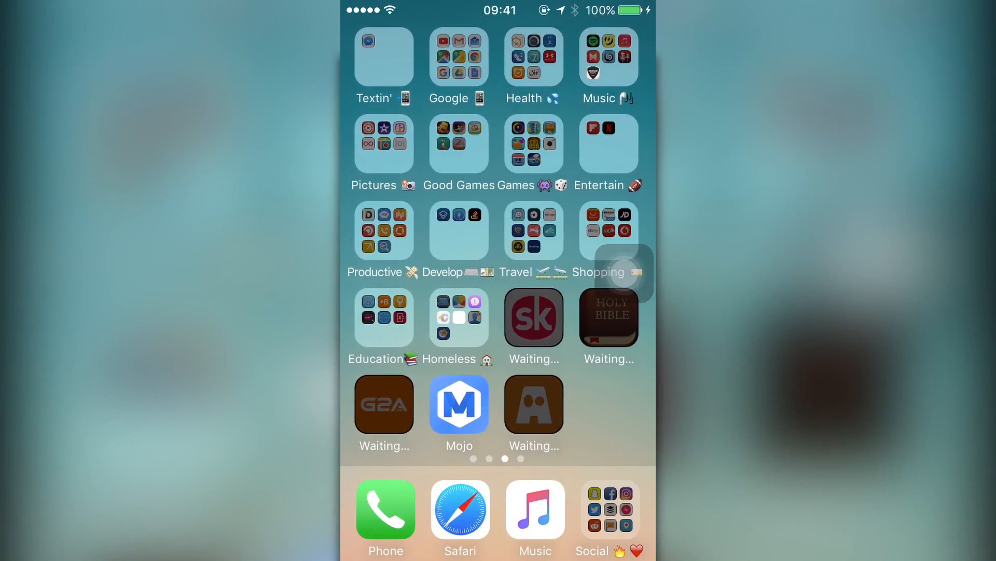
scroll("left", 3)
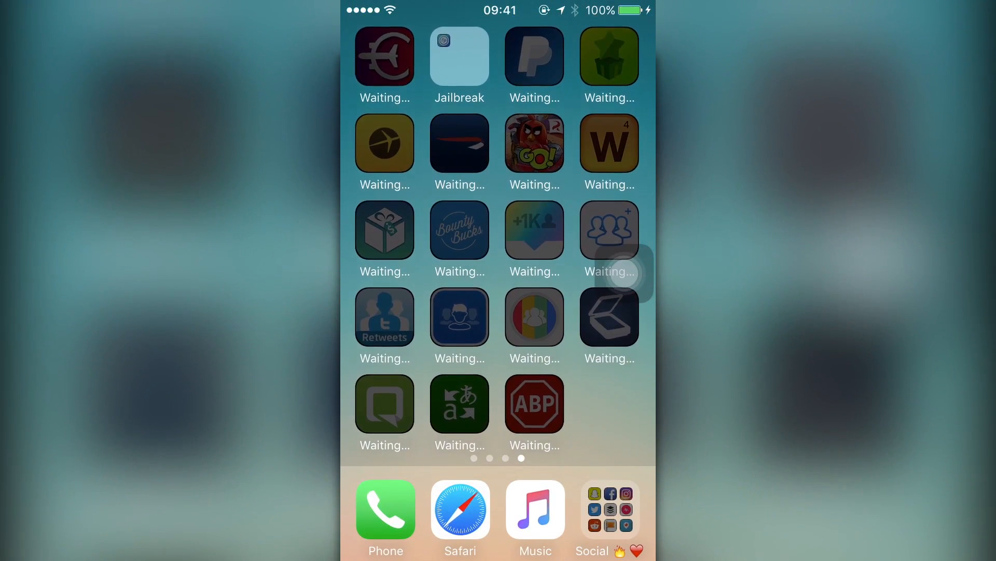